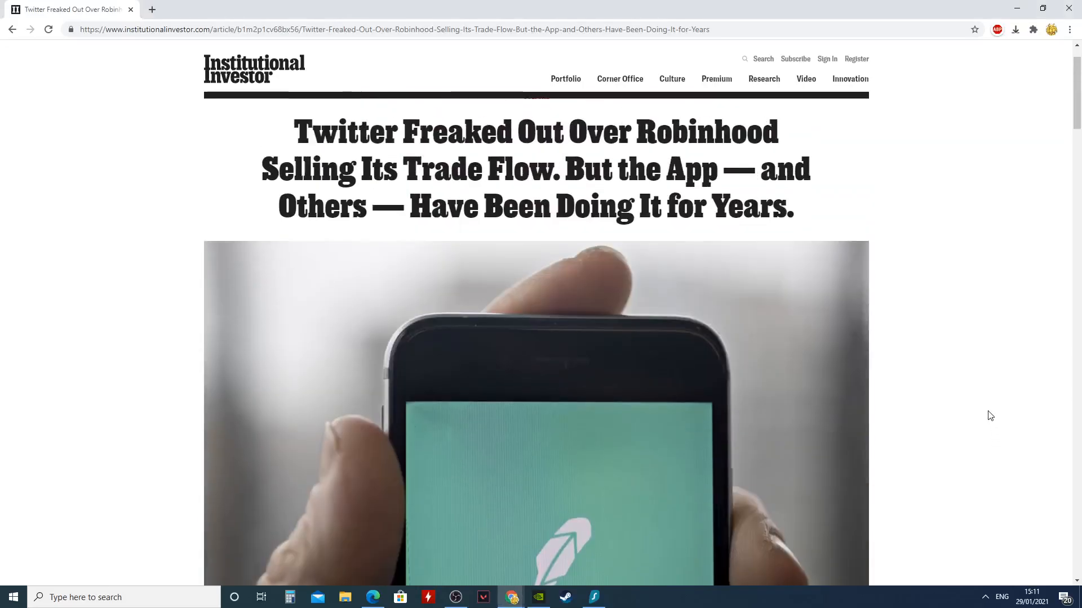
mouse_move(1065, 58)
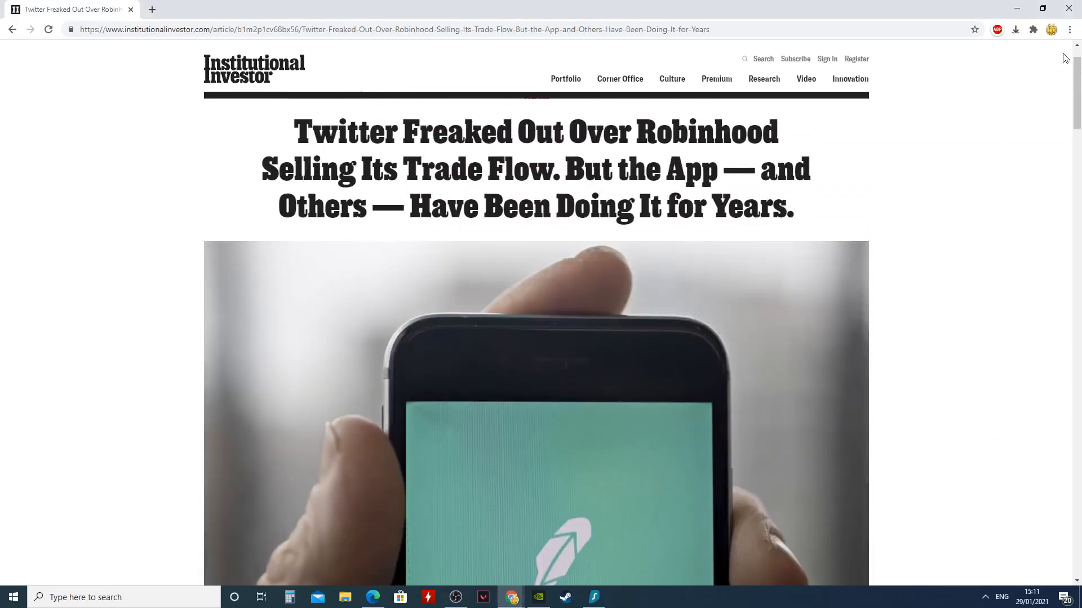
Dismiss the Chrome menu and scroll to the Zero Hedge tweet with the NYSE routing table
left_click(1068, 29)
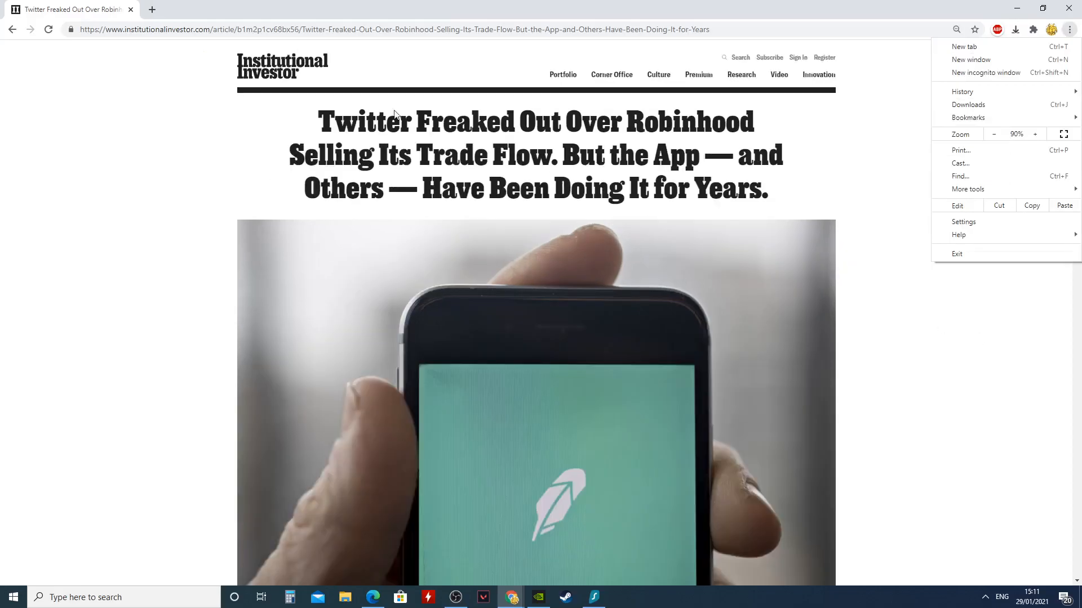
mouse_move(201, 34)
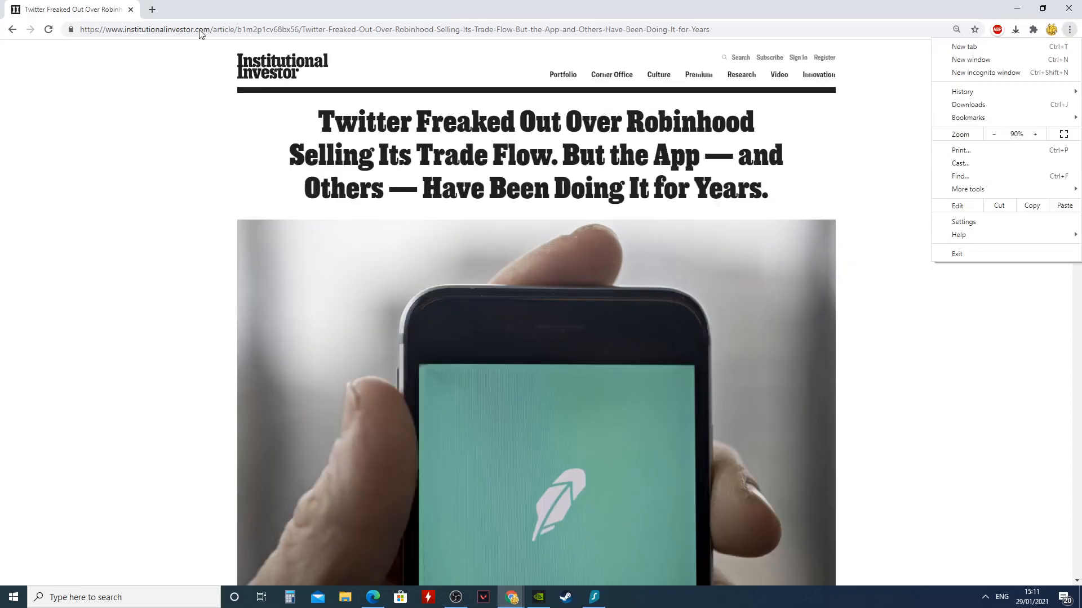
scroll("down", 3)
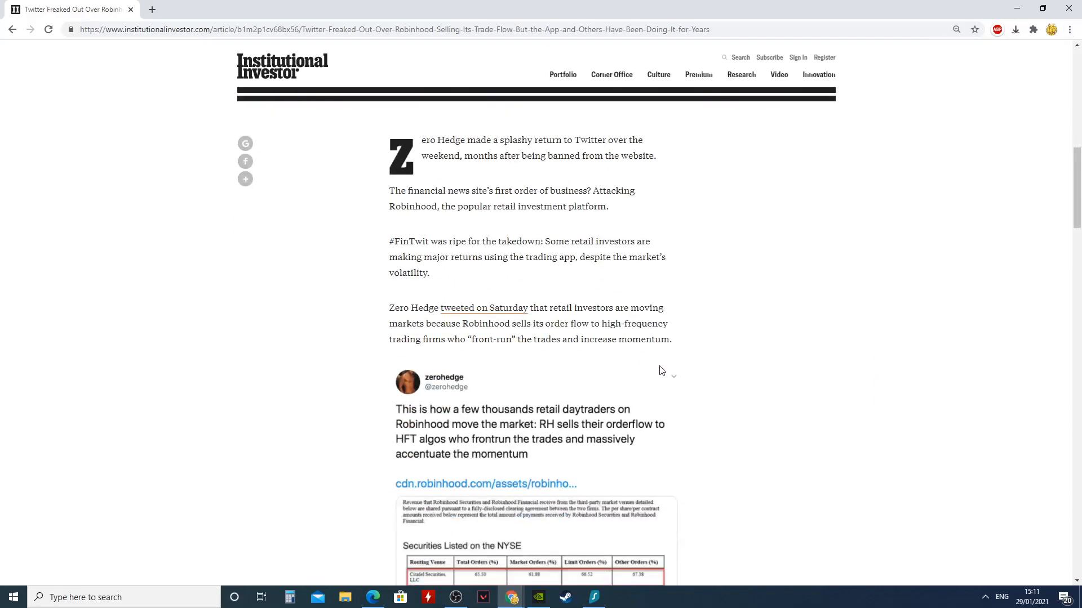
scroll("down", 3)
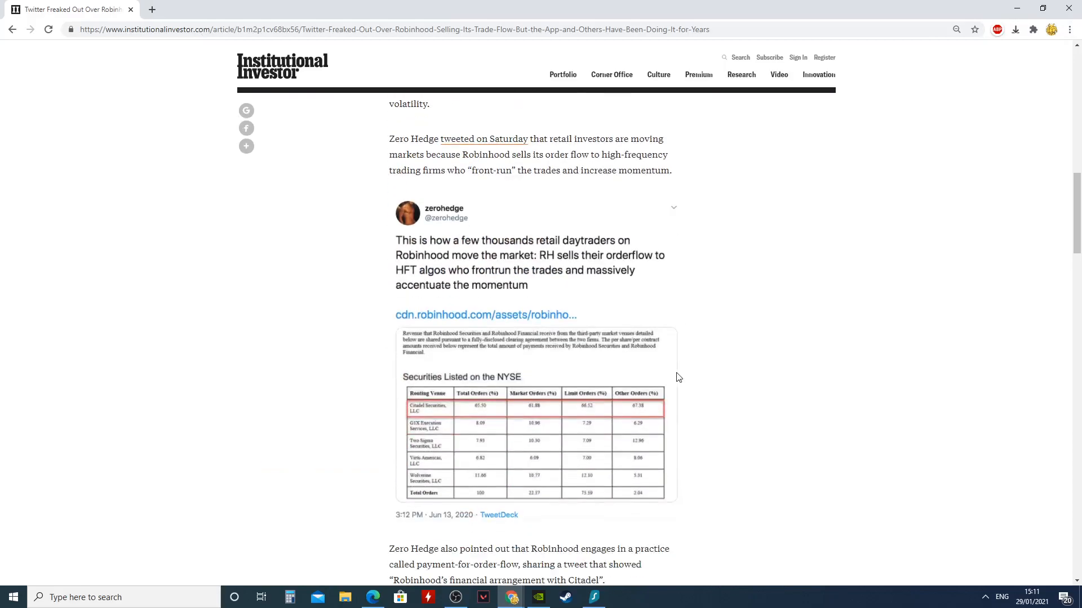
mouse_move(696, 297)
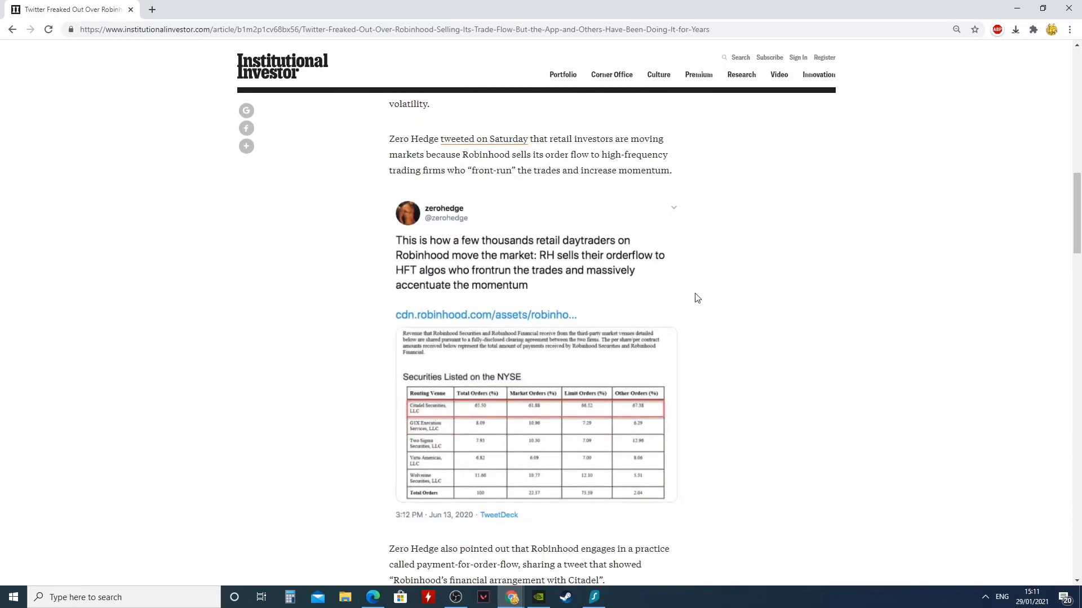
mouse_move(653, 256)
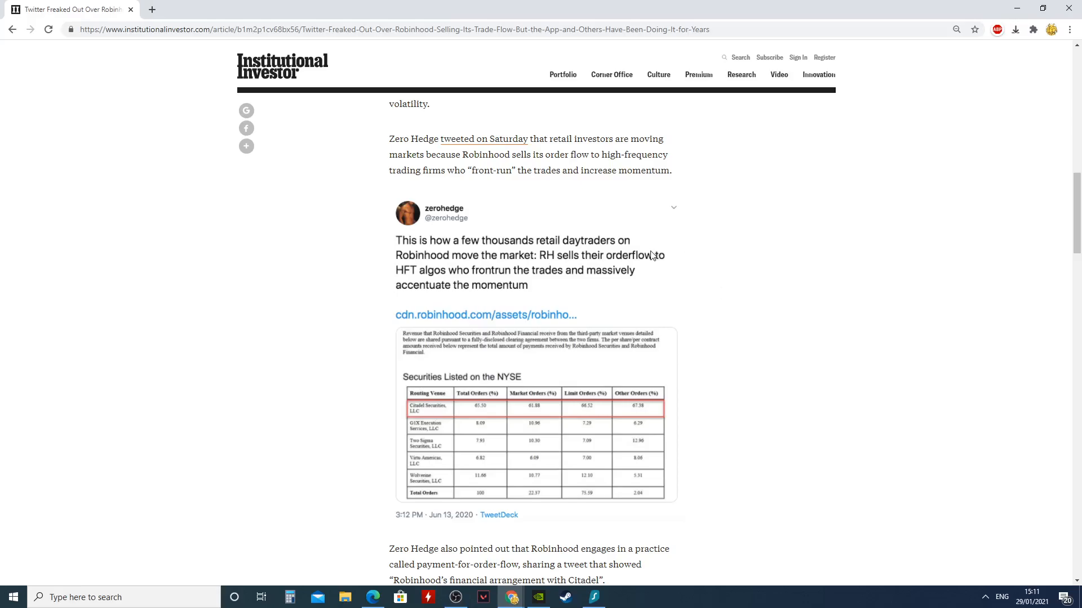
mouse_move(444, 413)
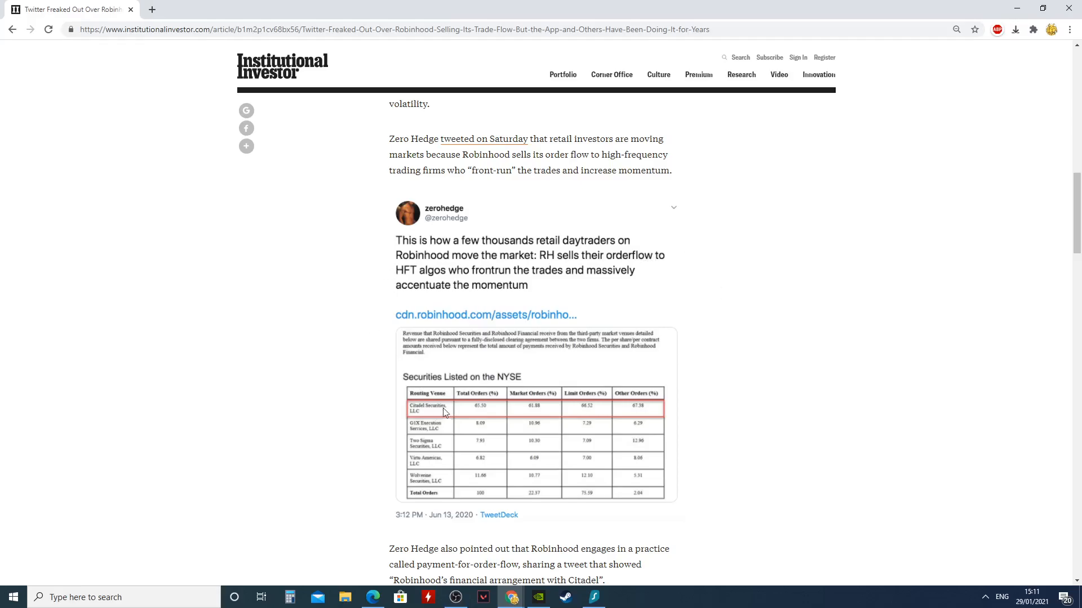
mouse_move(663, 487)
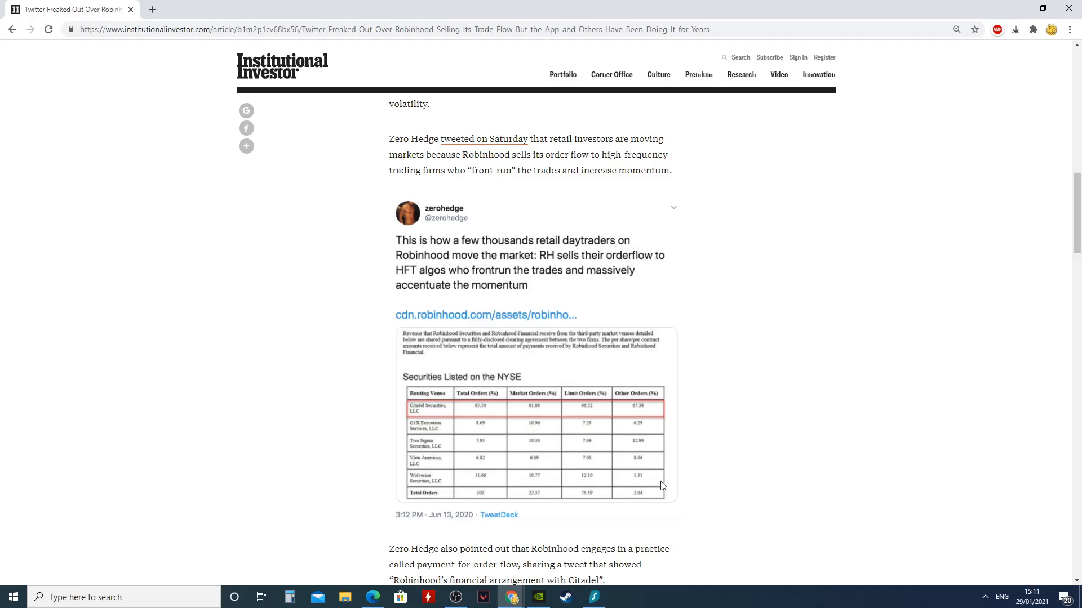
mouse_move(369, 364)
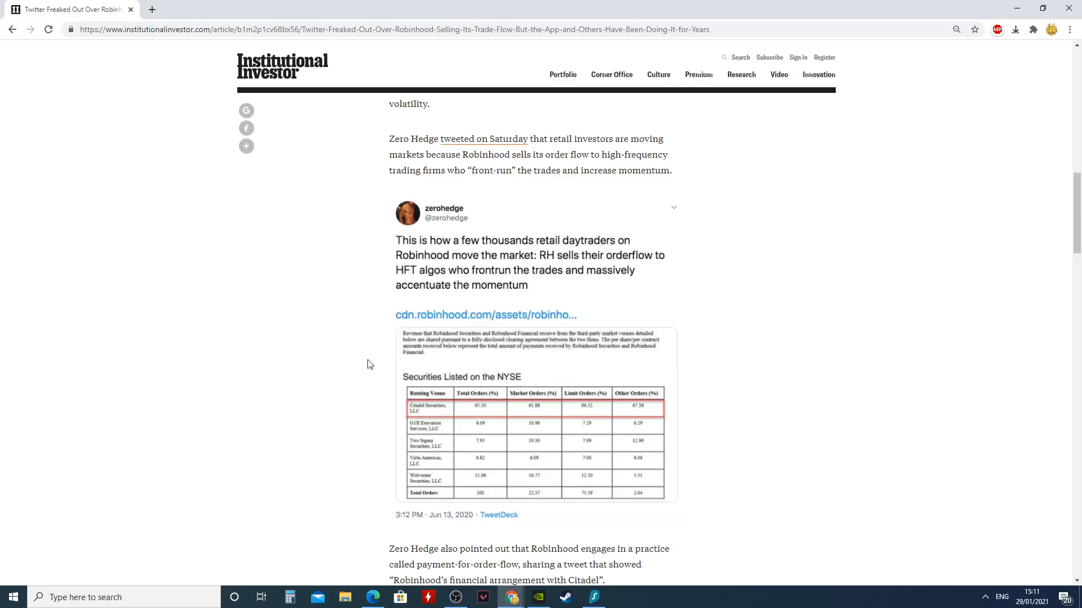
Scroll down to Zero Hedge's Citadel arrangement tweet and Chamath Palihapitiya's quote-retweet
scroll("down", 3)
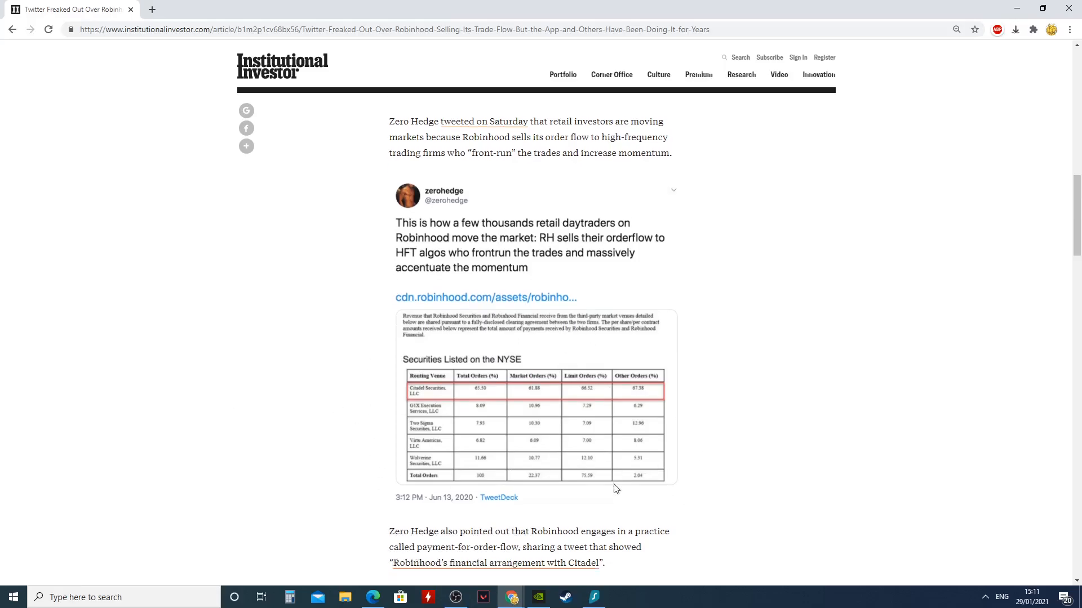
scroll("down", 3)
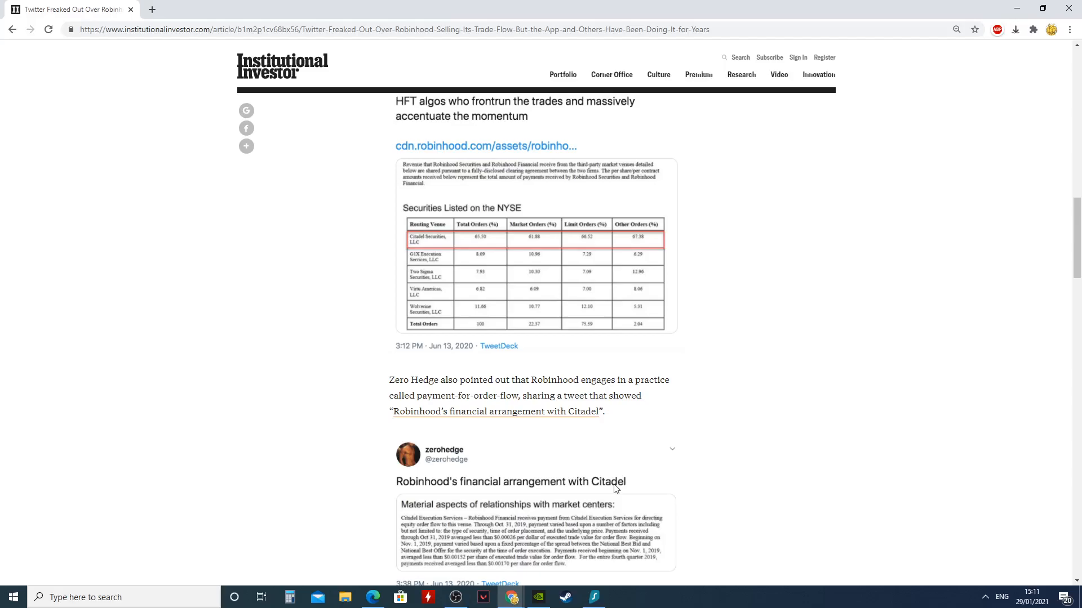
scroll("down", 3)
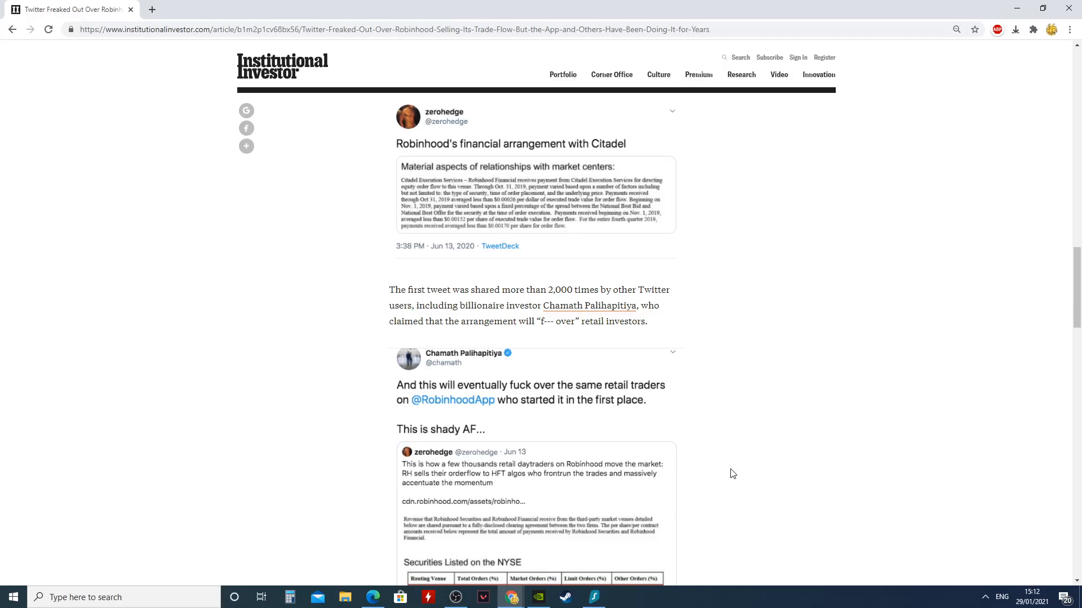
scroll("down", 3)
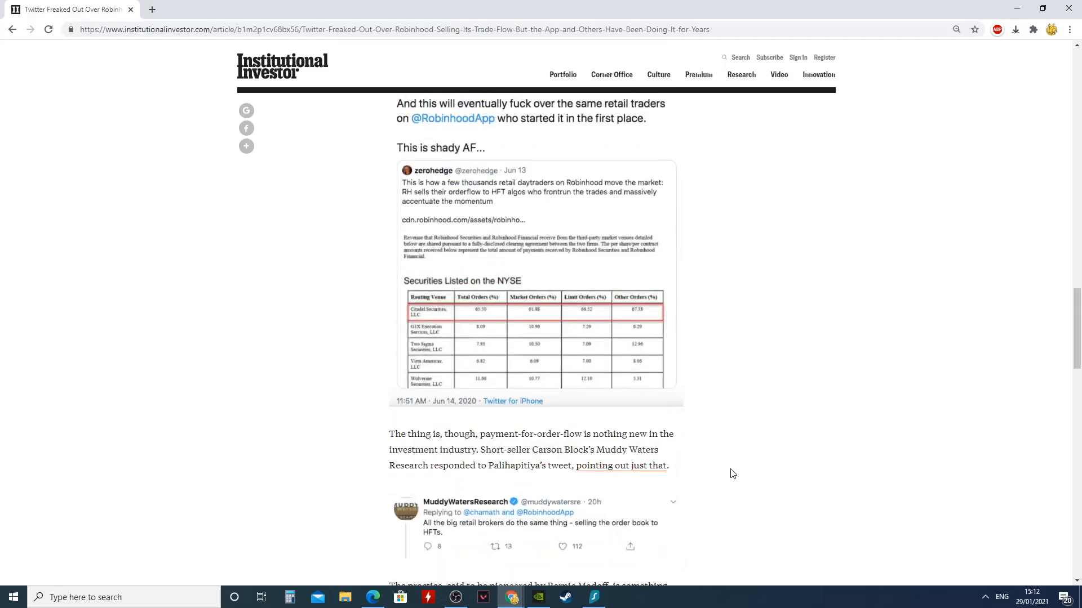
mouse_move(708, 423)
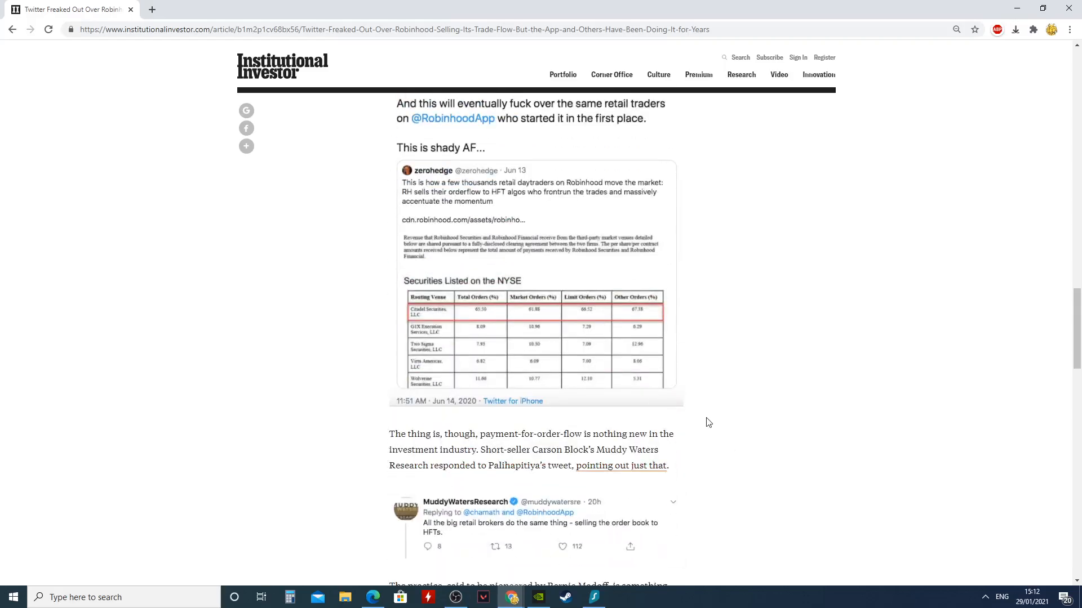
scroll("down", 3)
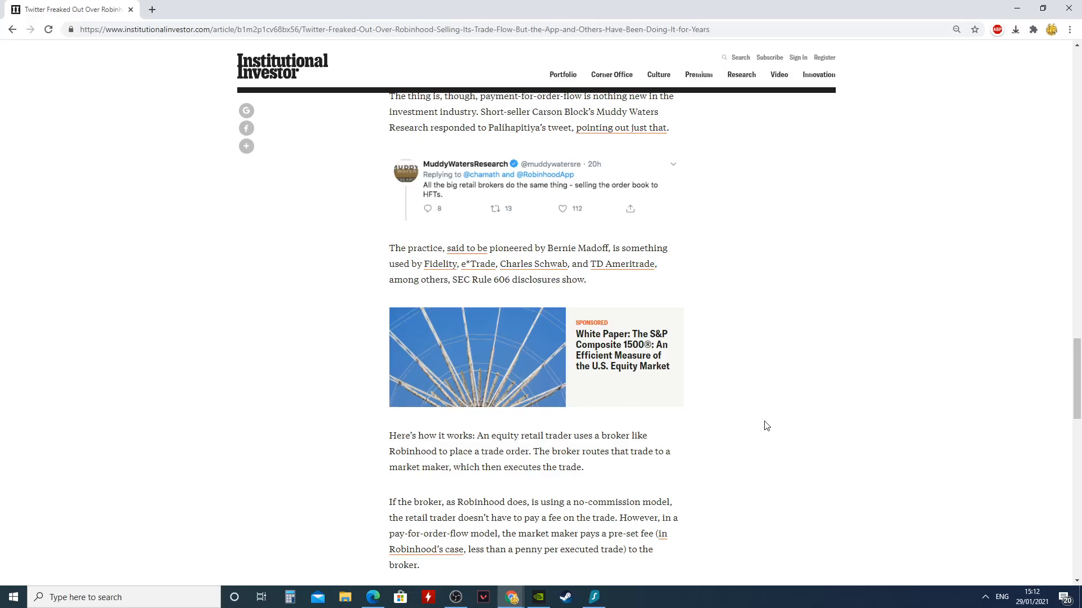
mouse_move(500, 189)
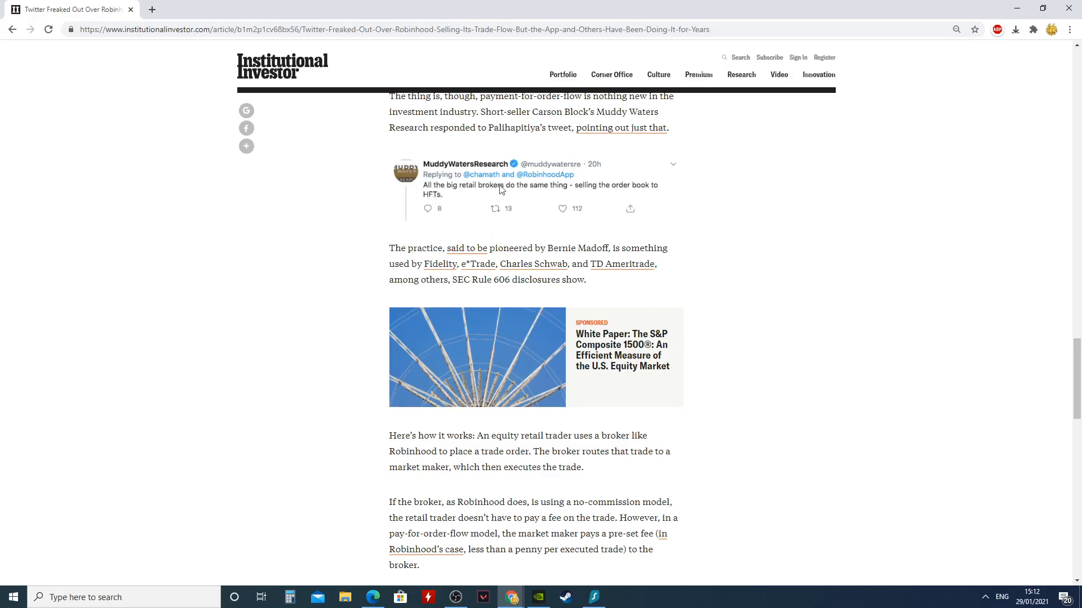
mouse_move(619, 195)
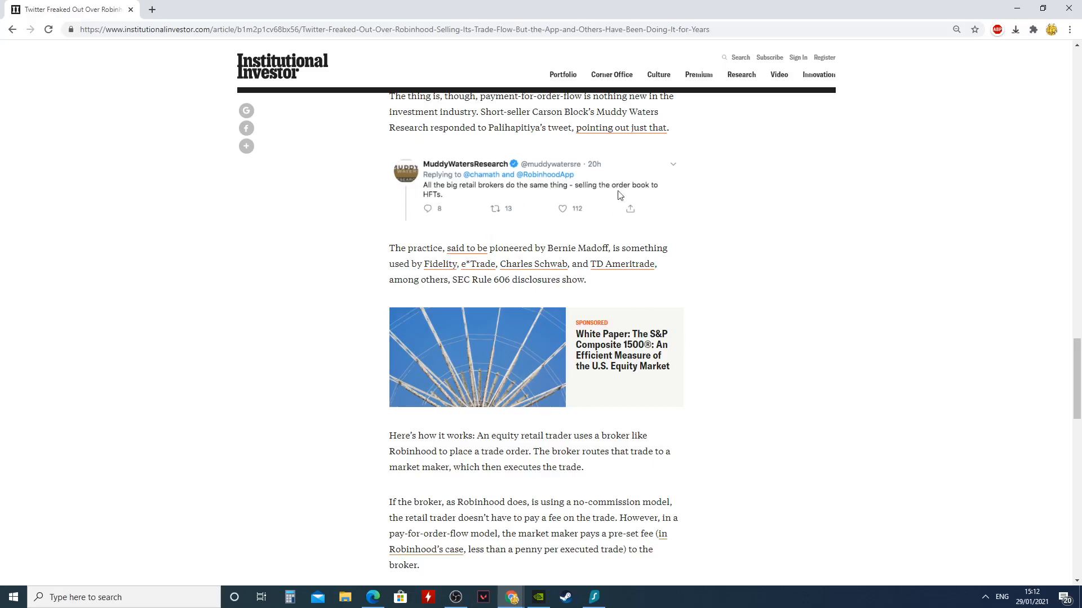
scroll("down", 3)
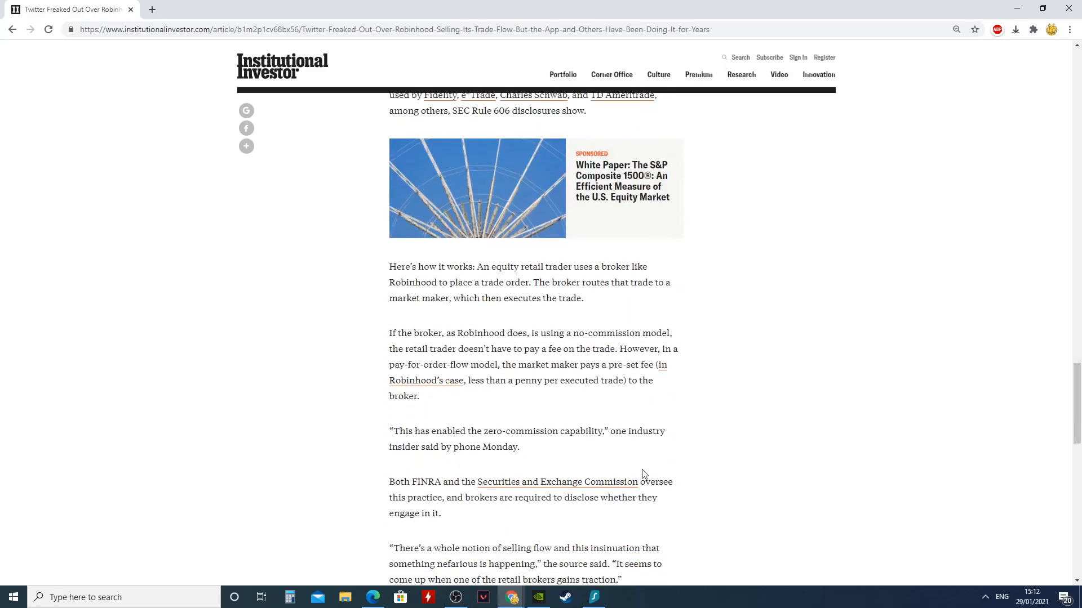
mouse_move(778, 397)
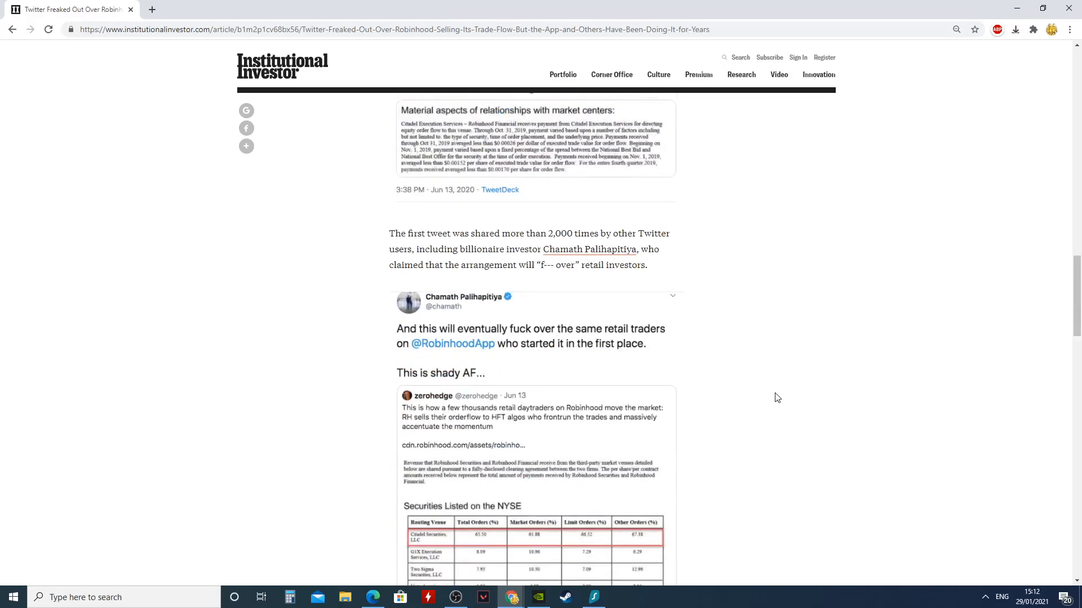
Scroll up to the header image, then back down to the routing table and payment-for-order-flow paragraph
scroll("up", 3)
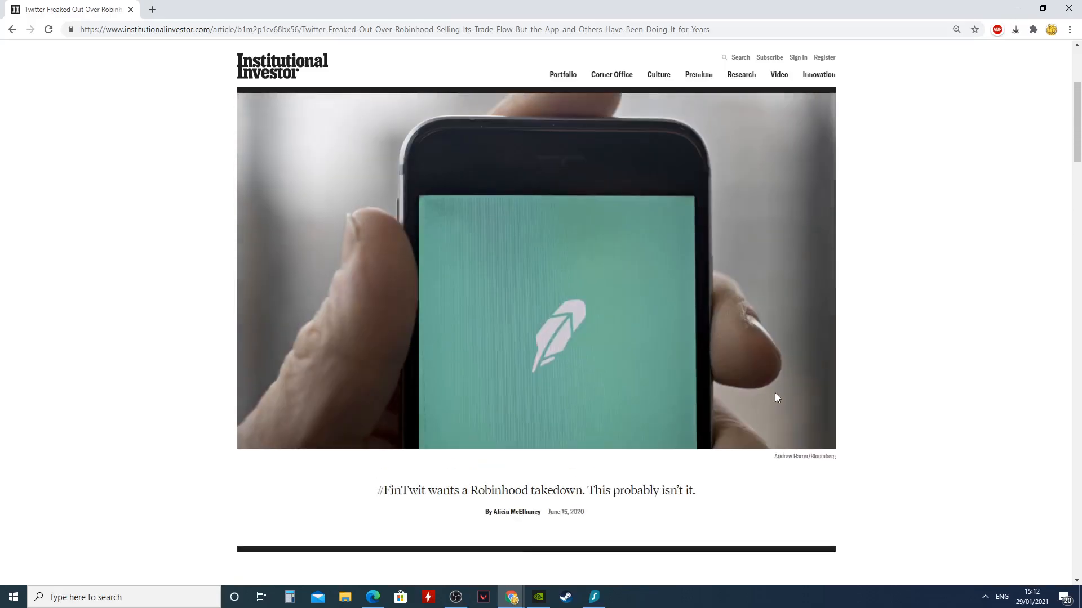
scroll("down", 3)
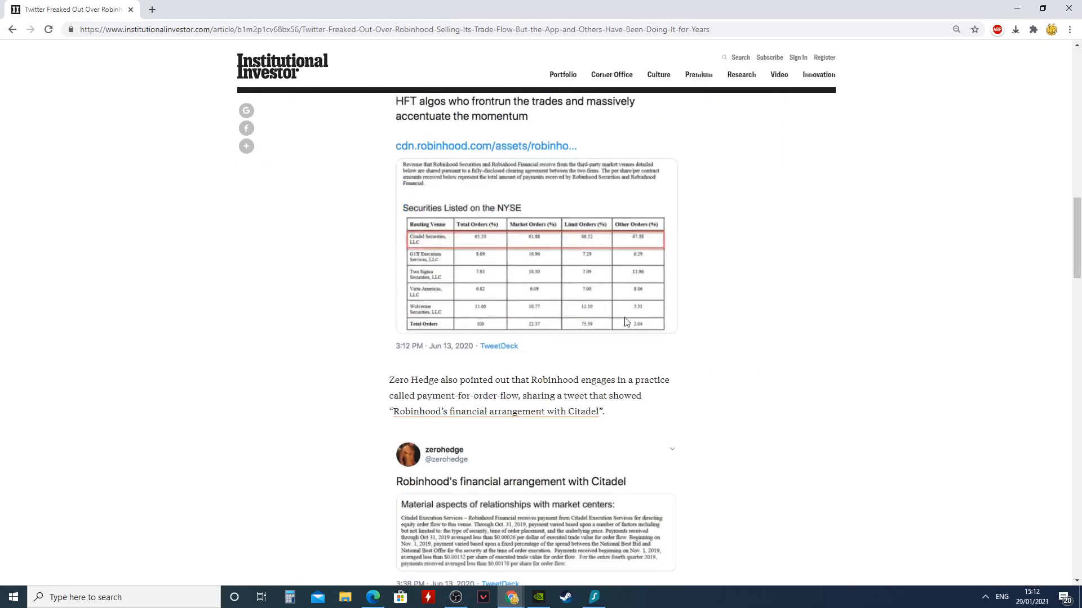
mouse_move(417, 286)
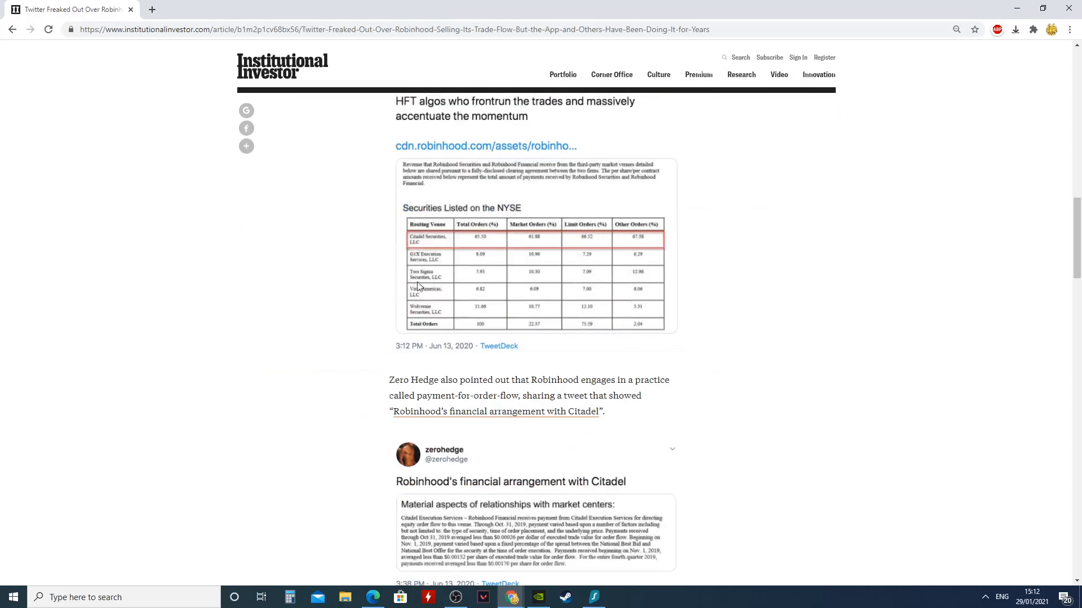
mouse_move(472, 175)
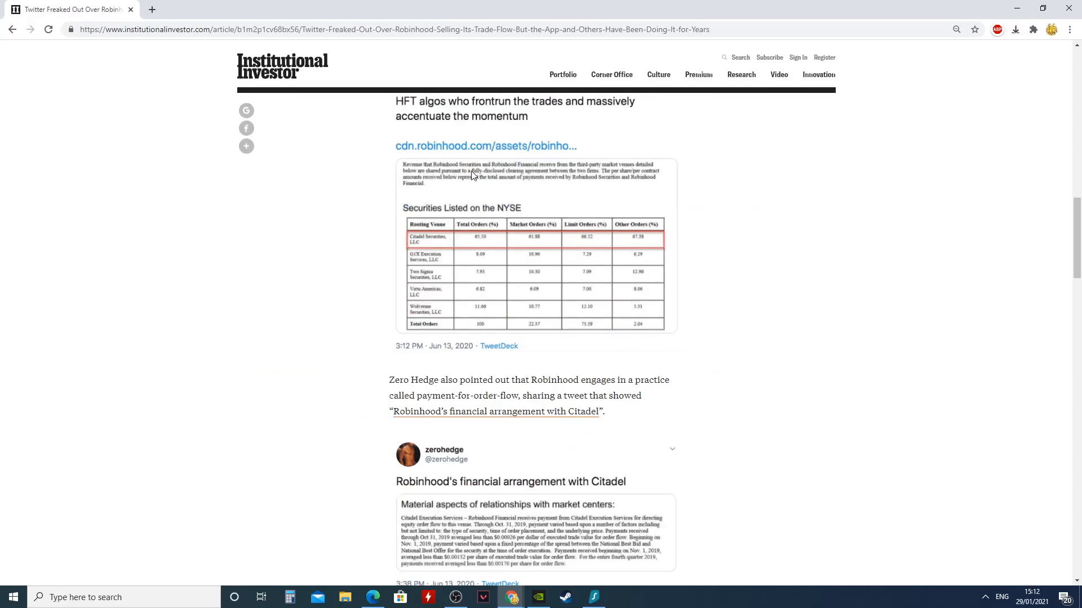
mouse_move(485, 179)
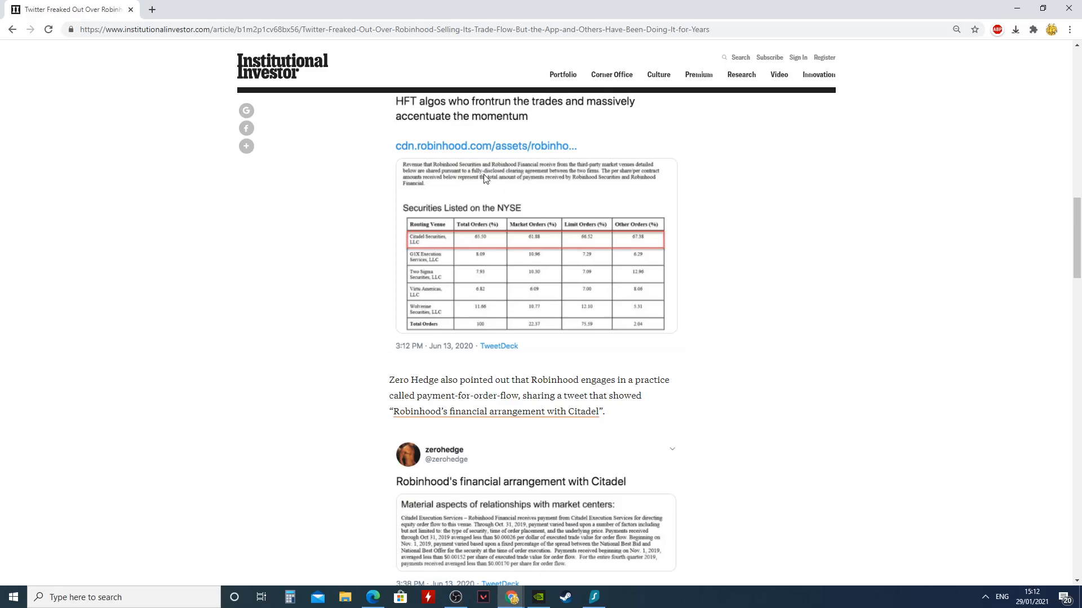
mouse_move(817, 391)
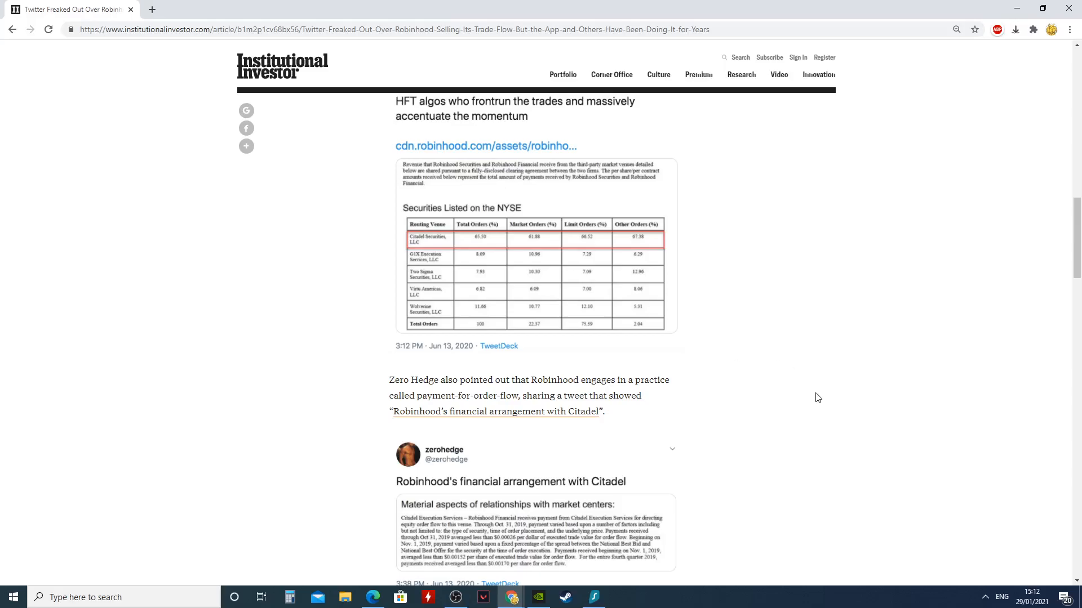
mouse_move(594, 281)
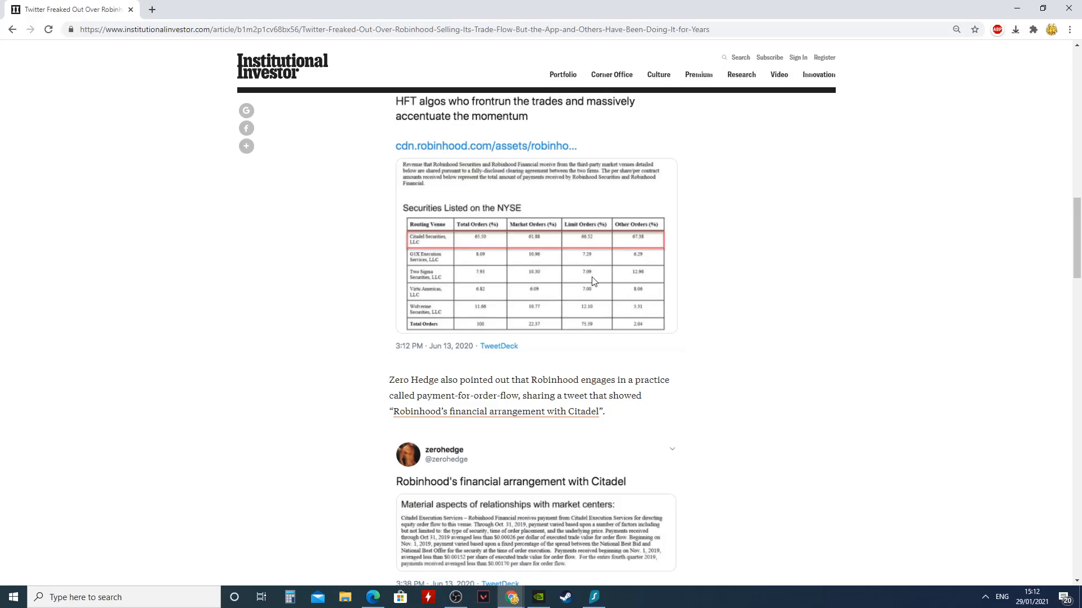
mouse_move(674, 243)
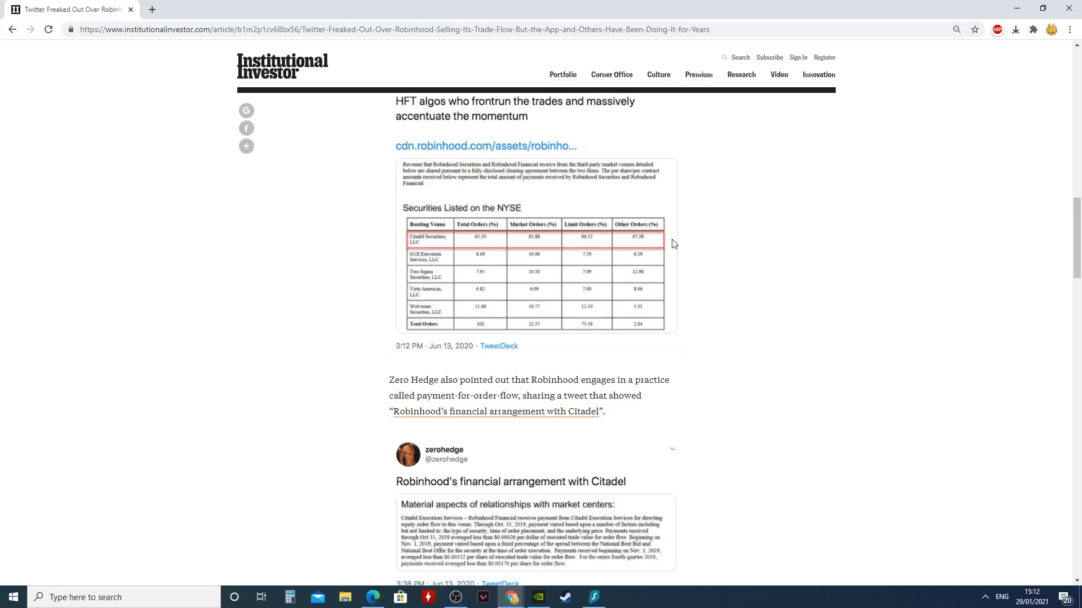
mouse_move(677, 291)
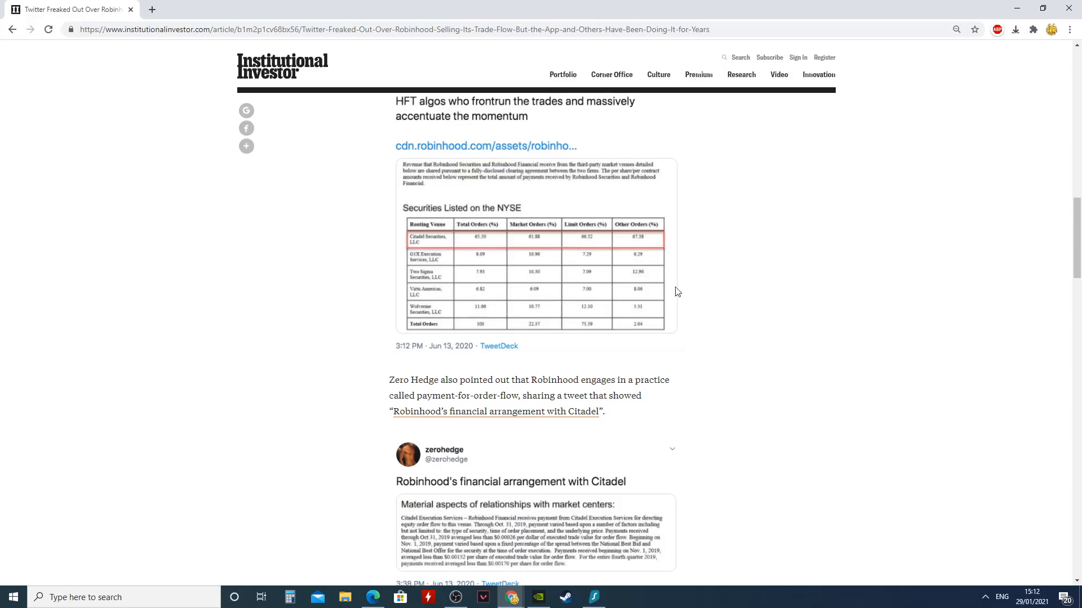
mouse_move(594, 233)
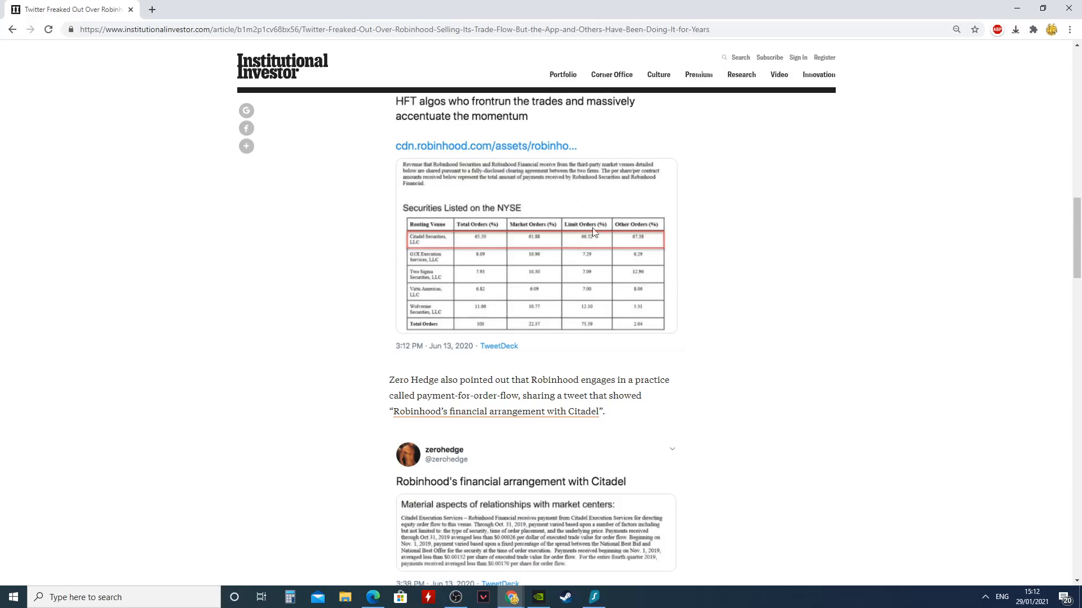
mouse_move(695, 244)
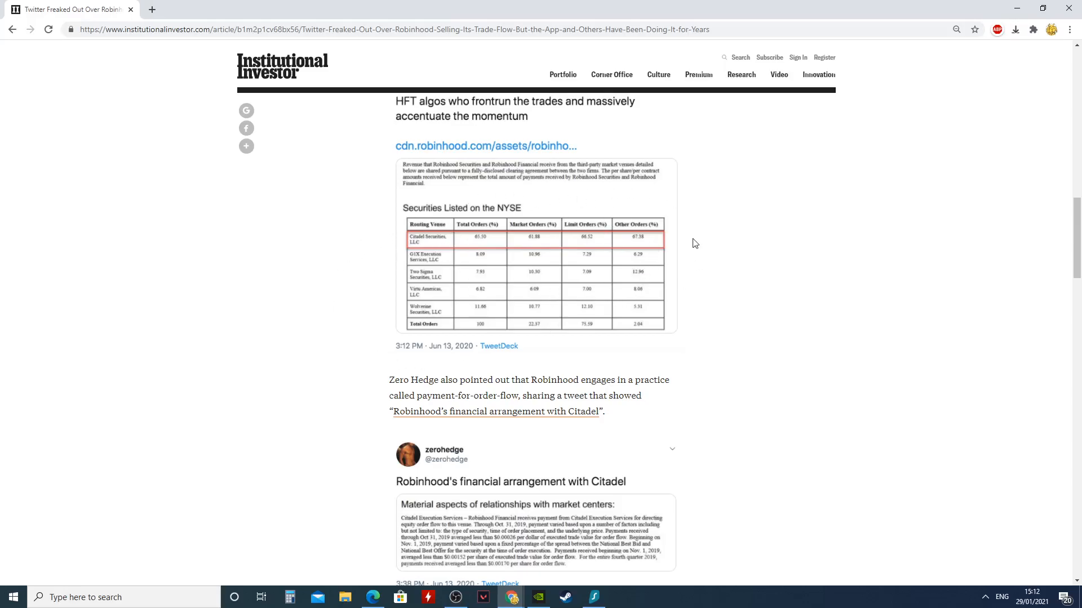